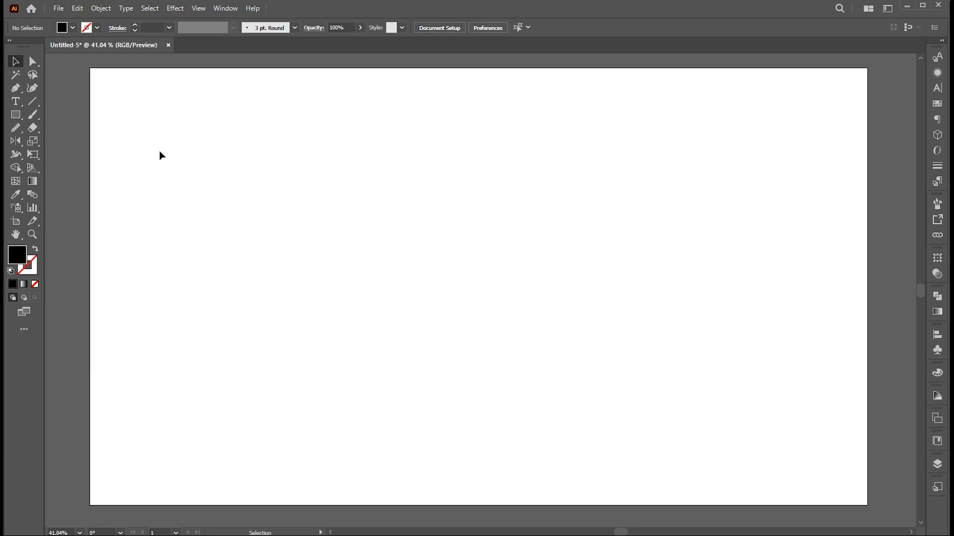
Draw a thin black bar, Alt-copy it below, and repeat the copy into nine evenly spaced bars.
{"action": "left_click_drag", "start_coordinate": [136, 121], "coordinate": [205, 128]}
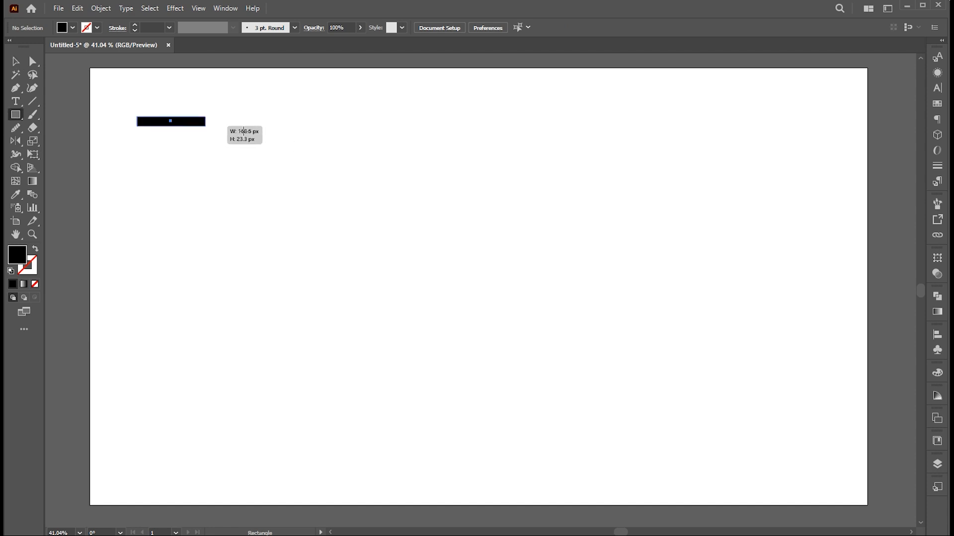
{"action": "left_click_drag", "start_coordinate": [206, 126], "coordinate": [356, 136]}
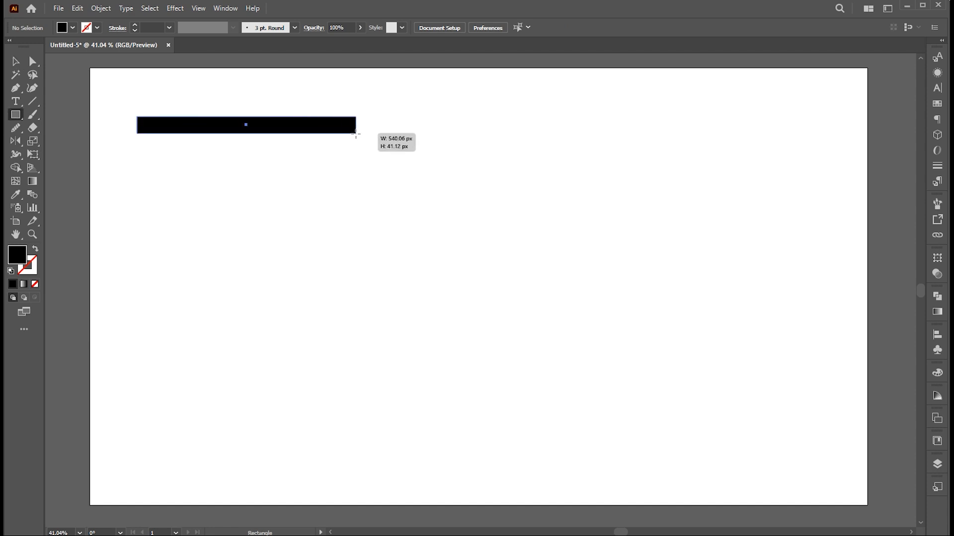
{"action": "left_click_drag", "start_coordinate": [245, 126], "coordinate": [245, 150]}
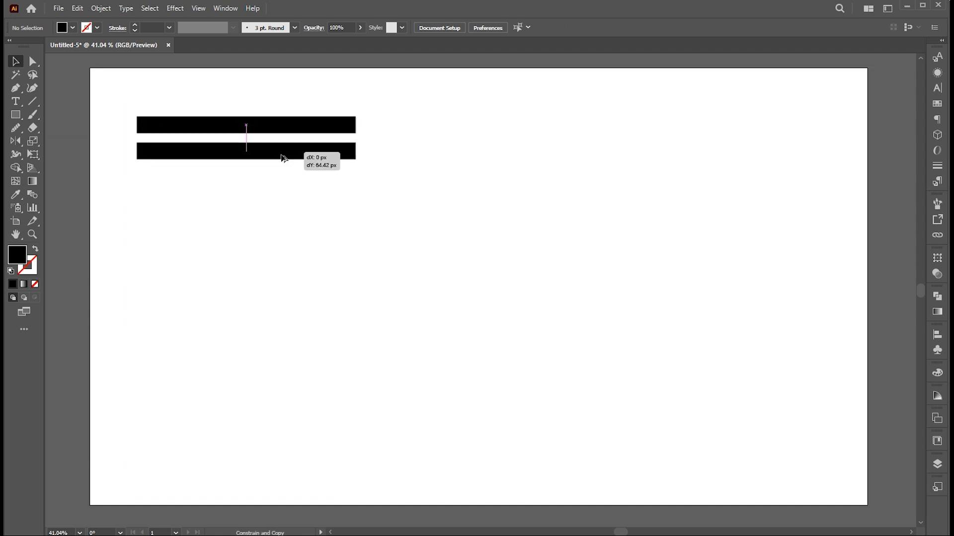
{"action": "left_click_drag", "start_coordinate": [245, 126], "coordinate": [245, 162]}
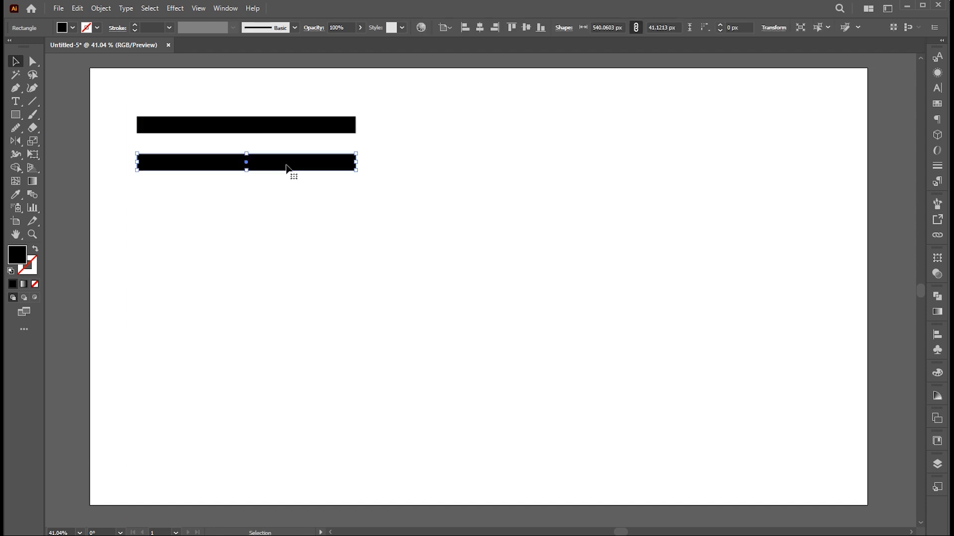
{"action": "key", "text": "ctrl+d"}
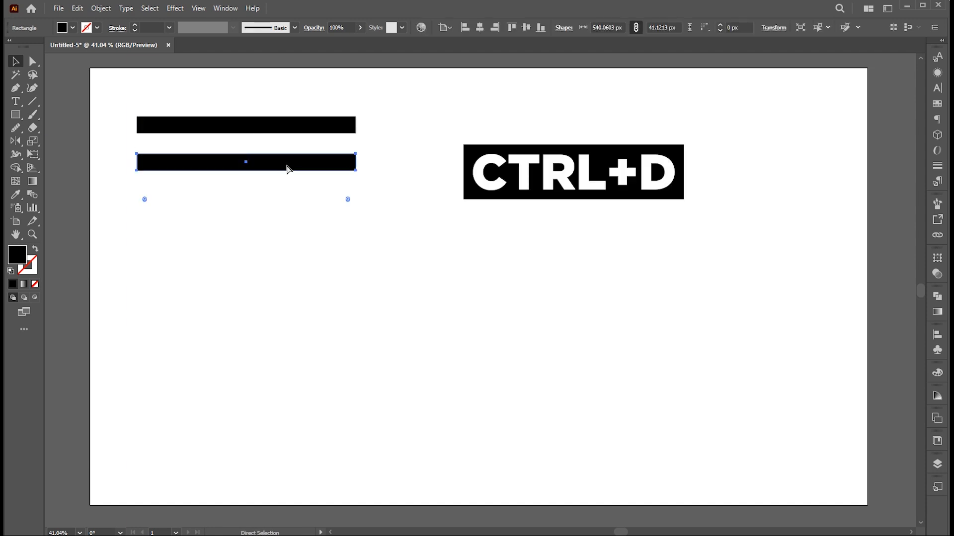
{"action": "key", "text": "ctrl+d"}
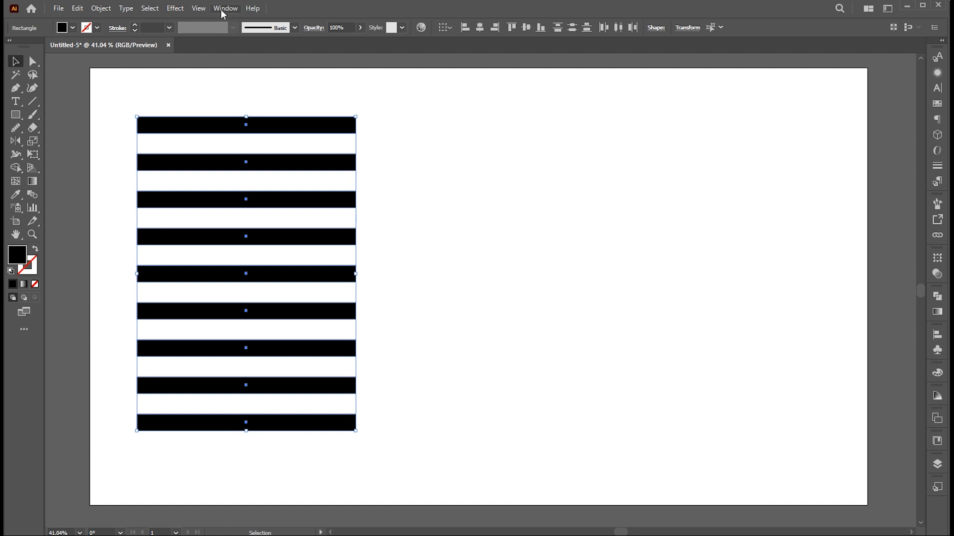
Add the horizontal stripes and the vertical stripes as two new symbols in the Symbols panel.
{"action": "left_click", "coordinate": [225, 8]}
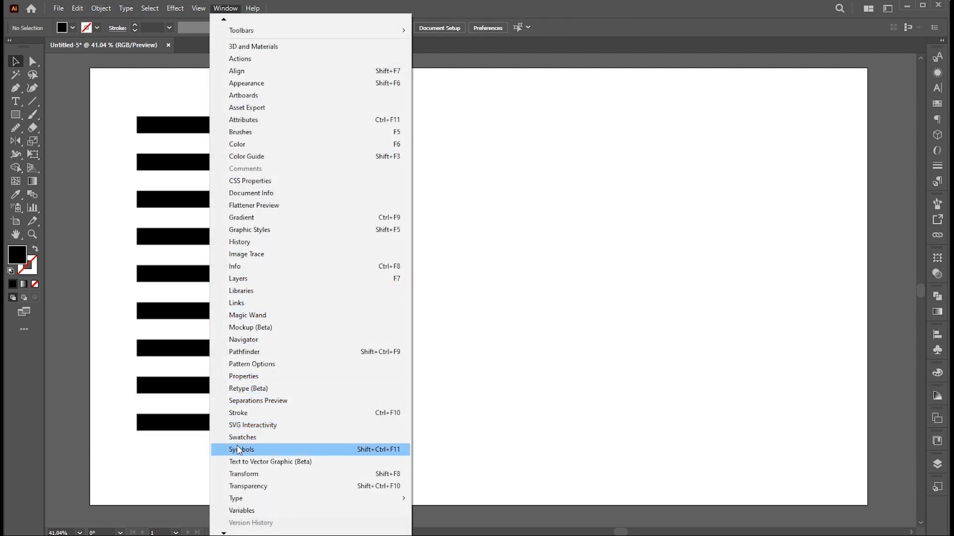
{"action": "left_click", "coordinate": [241, 449]}
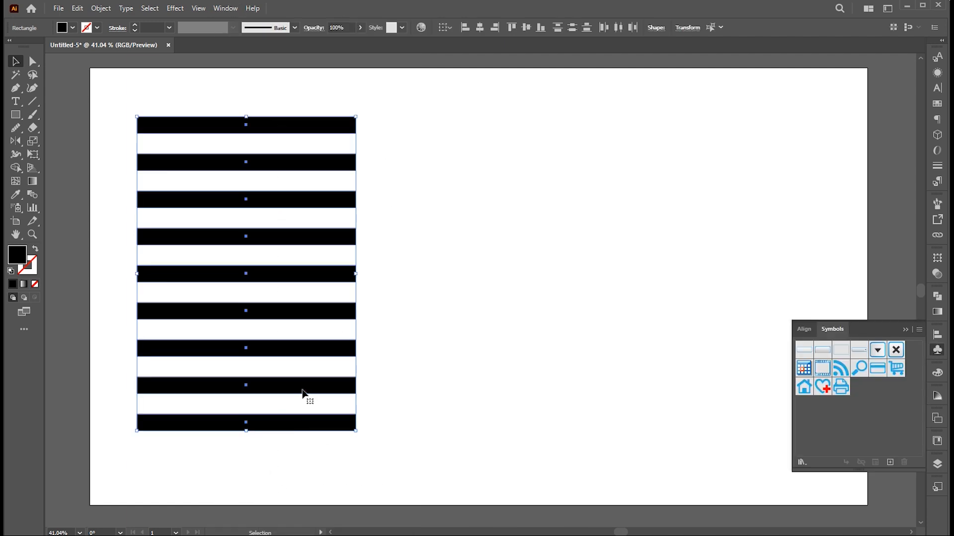
{"action": "left_click", "coordinate": [888, 462]}
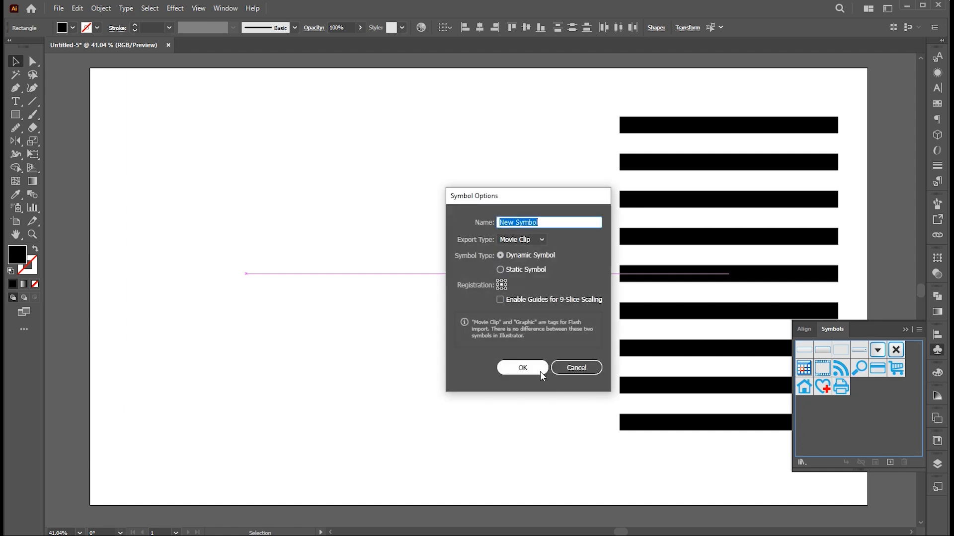
{"action": "left_click", "coordinate": [522, 368]}
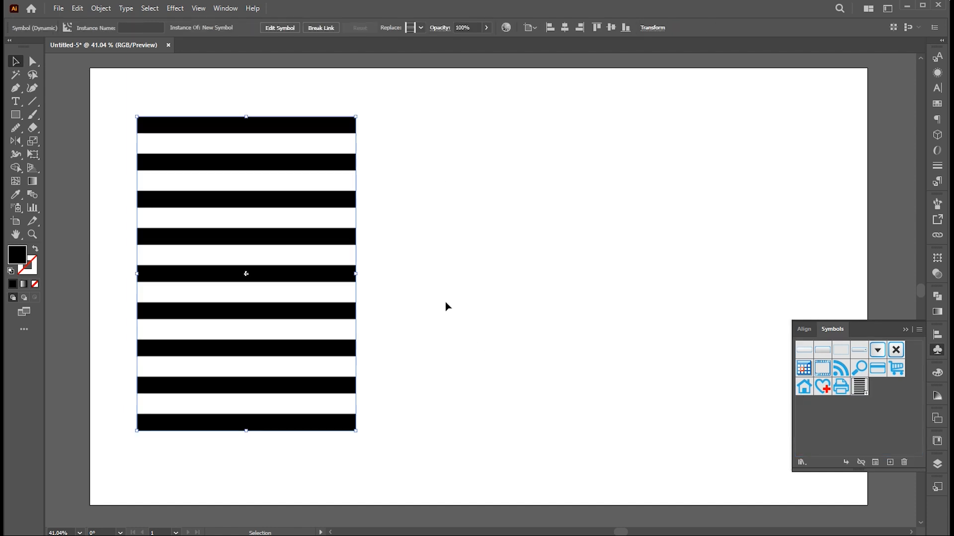
{"action": "mouse_move", "coordinate": [360, 113]}
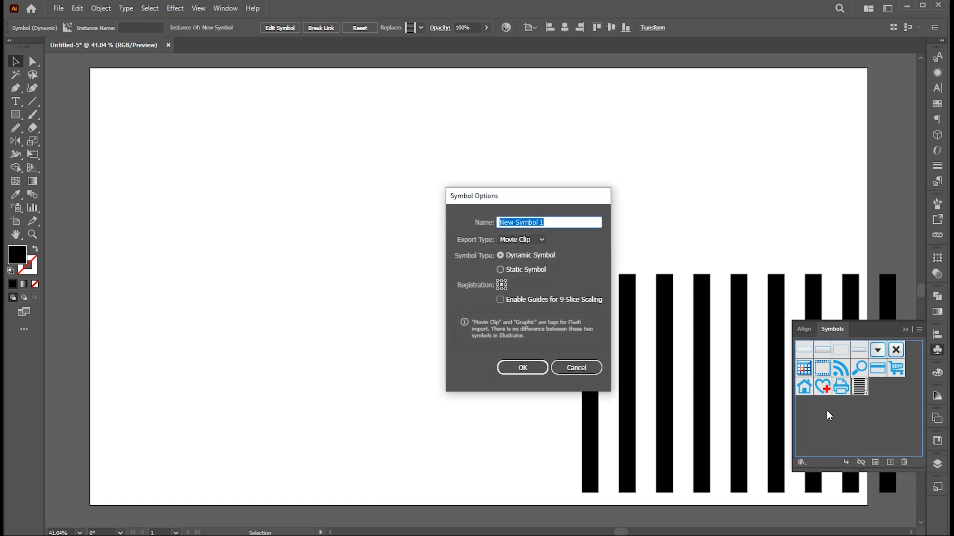
{"action": "left_click", "coordinate": [521, 368]}
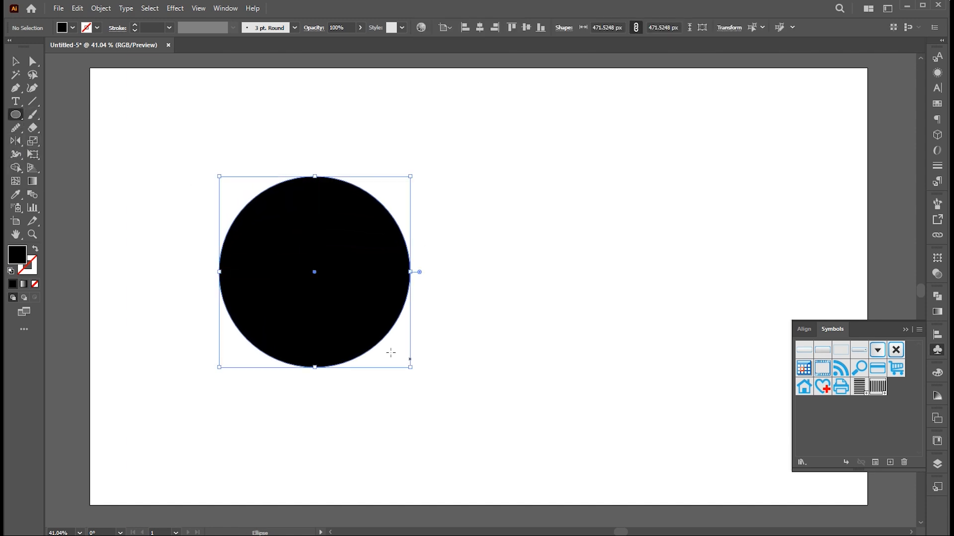
Fill the circle with light grey #EDEDED and remove its left half to leave a half-circle.
{"action": "double_click", "coordinate": [17, 255]}
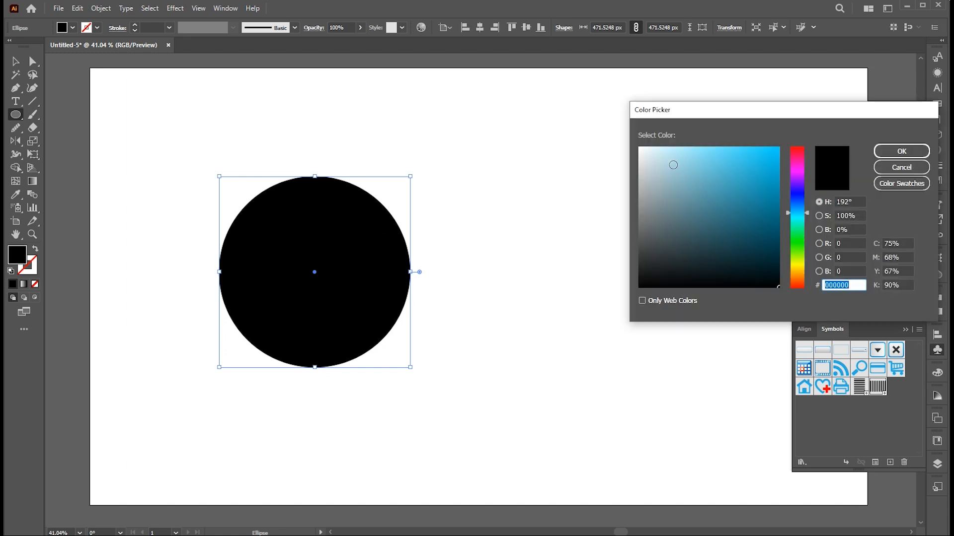
{"action": "left_click", "coordinate": [633, 156]}
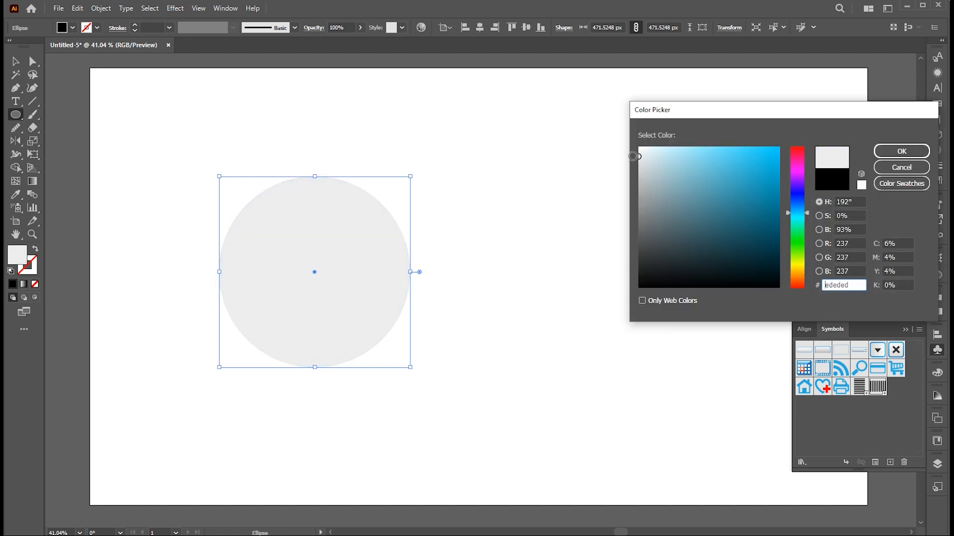
{"action": "left_click", "coordinate": [901, 151]}
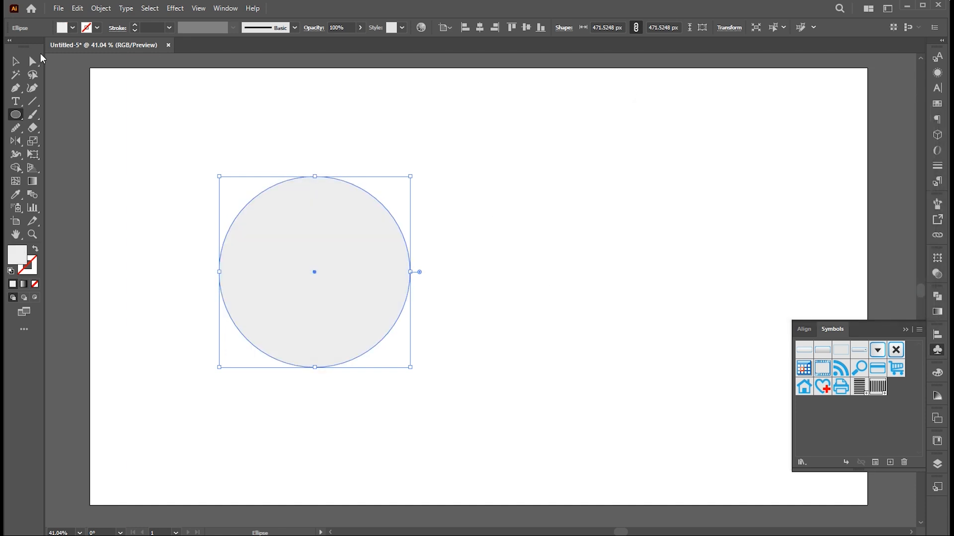
{"action": "left_click", "coordinate": [33, 61]}
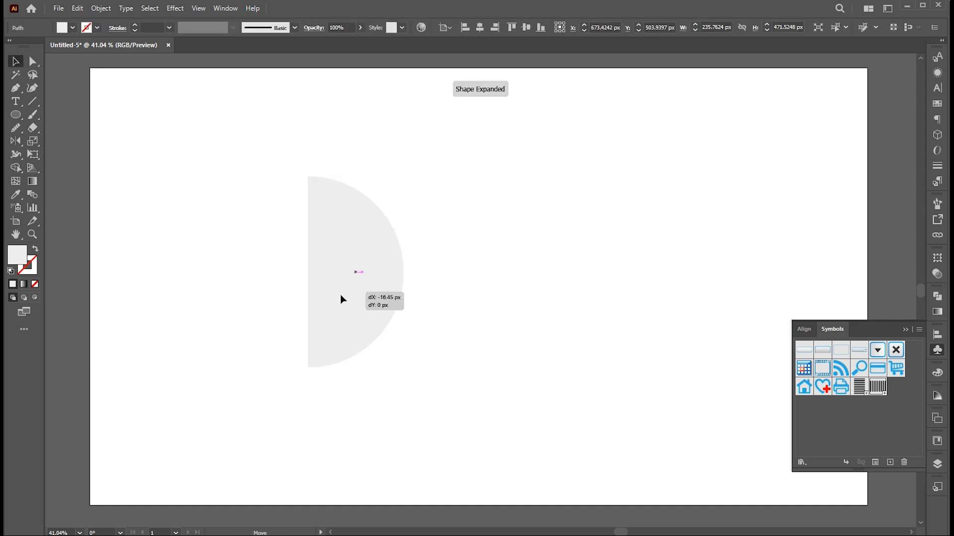
Apply Revolve (Classic) to the half-circle with Position set to Isometric Bottom.
{"action": "left_click", "coordinate": [174, 8]}
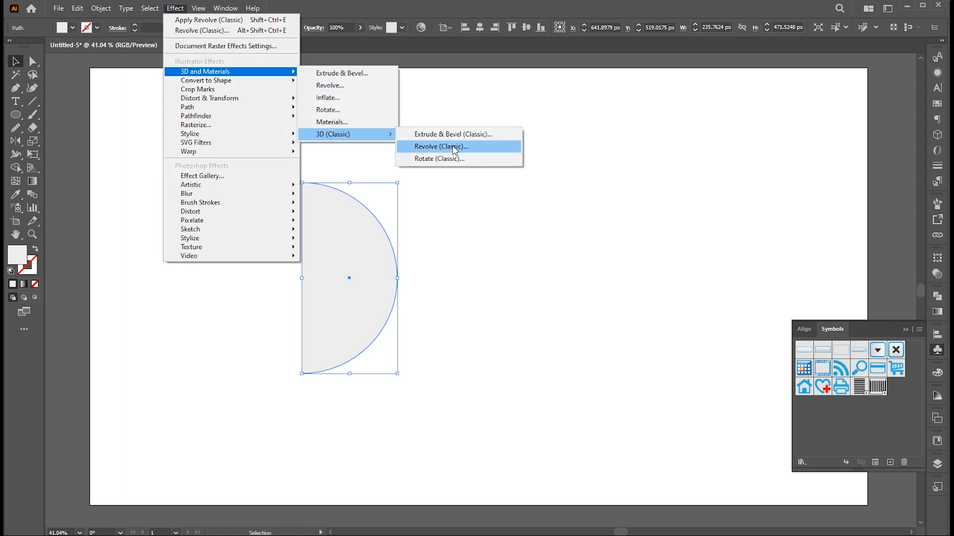
{"action": "left_click", "coordinate": [440, 146]}
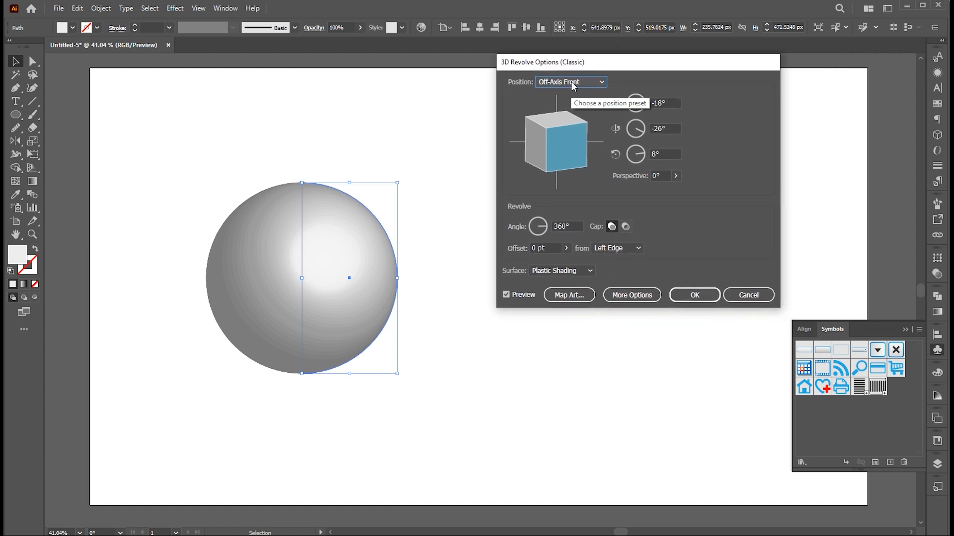
{"action": "left_click", "coordinate": [569, 83]}
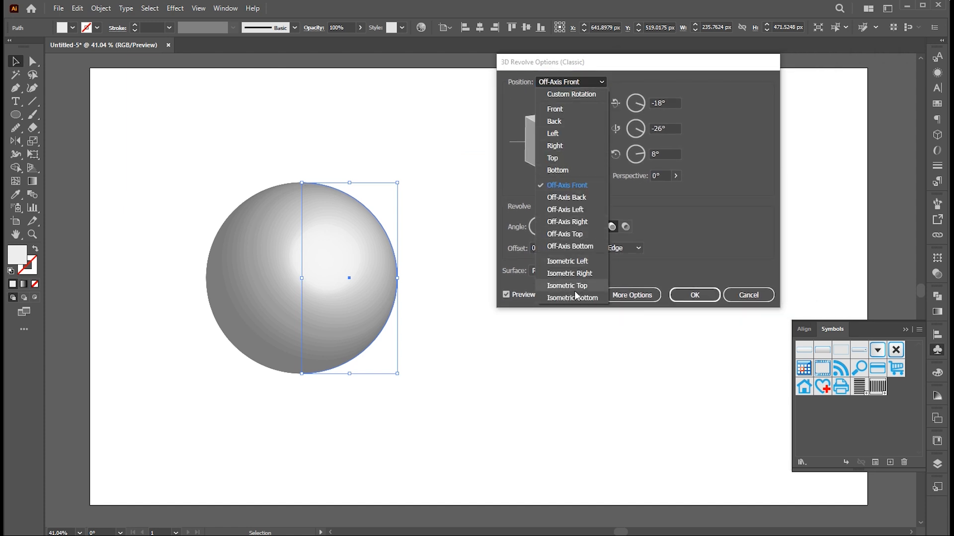
{"action": "left_click", "coordinate": [574, 297]}
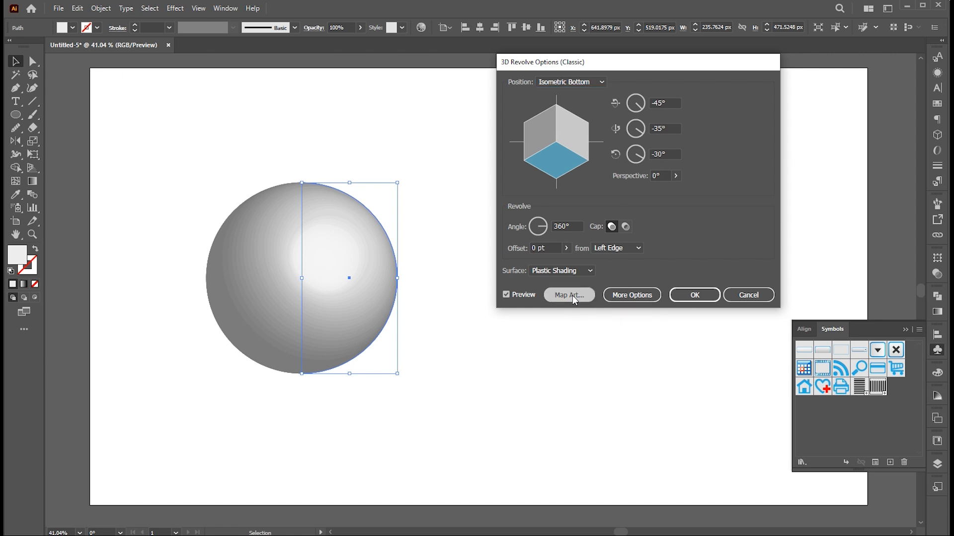
{"action": "left_click", "coordinate": [568, 295]}
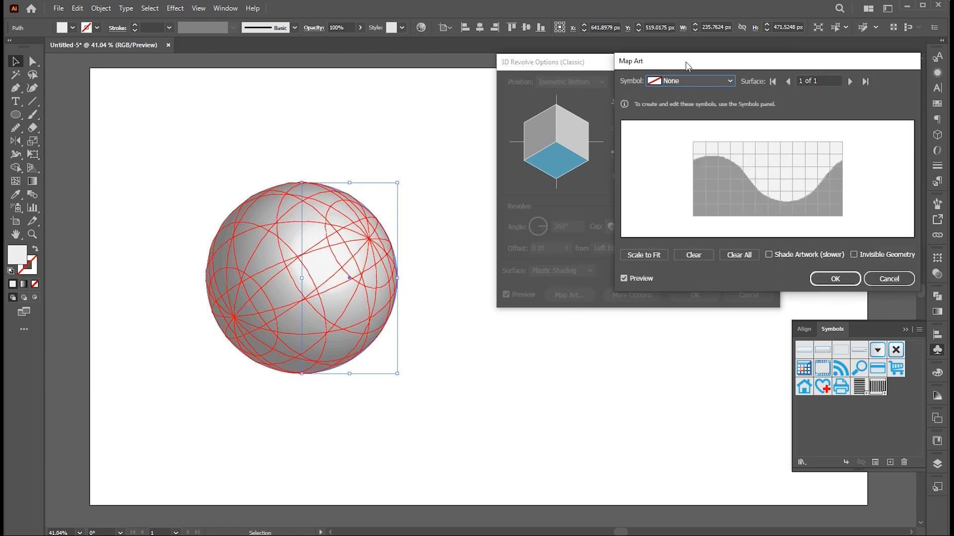
Map the horizontal-stripe New Symbol onto the sphere, scaled to fit, and confirm the revolve.
{"action": "left_click", "coordinate": [689, 80]}
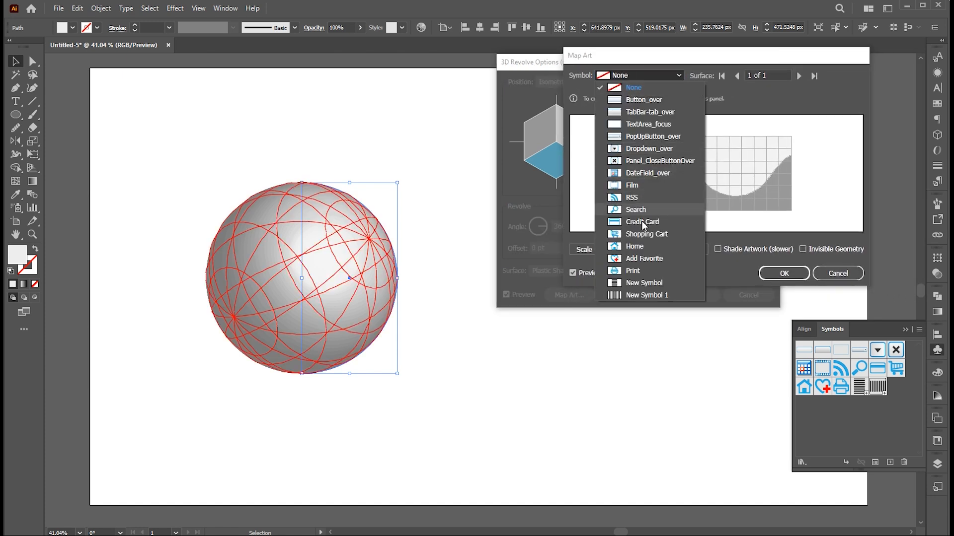
{"action": "mouse_move", "coordinate": [642, 284]}
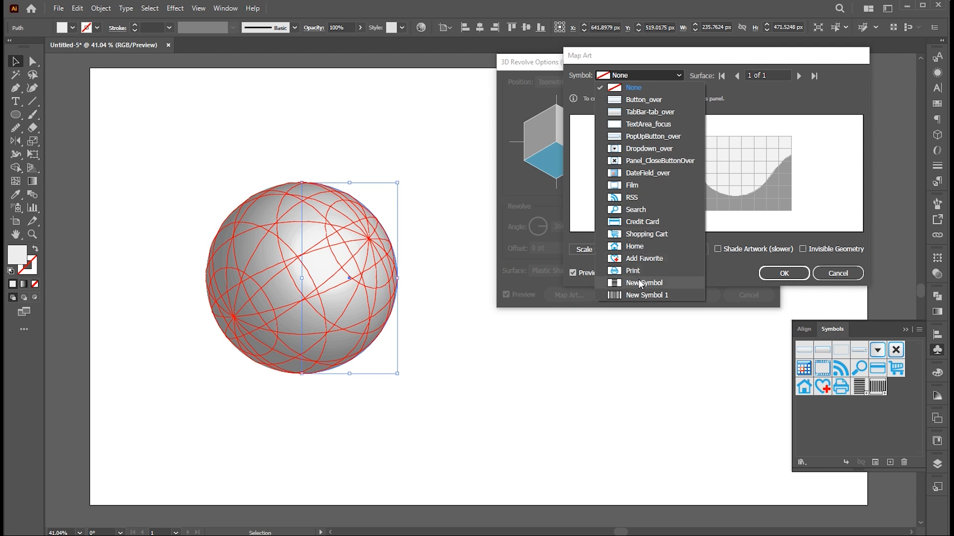
{"action": "left_click", "coordinate": [643, 282]}
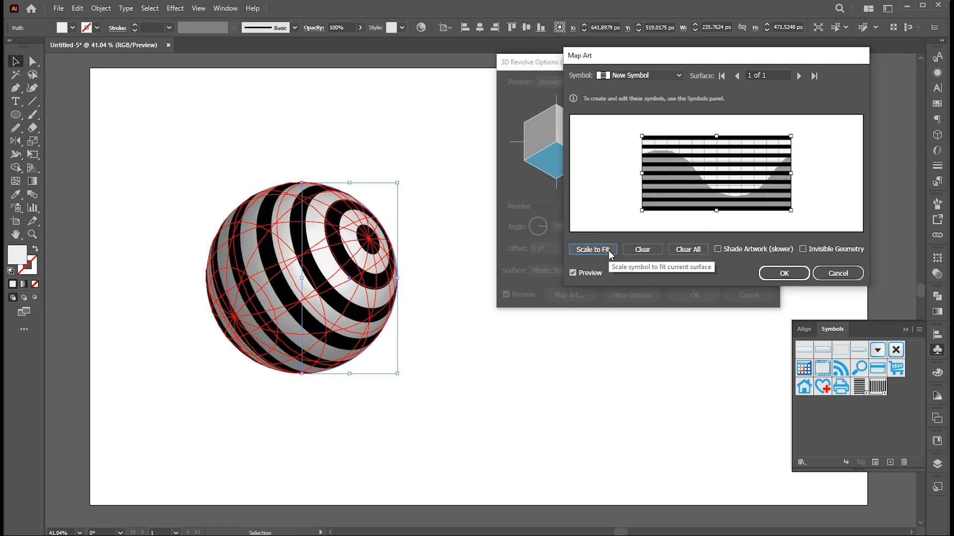
{"action": "mouse_move", "coordinate": [784, 275]}
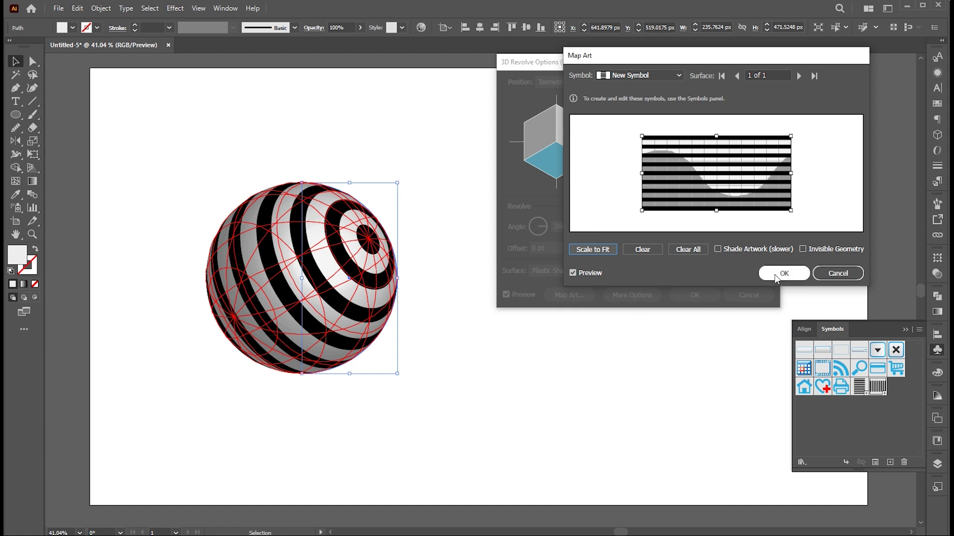
{"action": "left_click", "coordinate": [783, 273]}
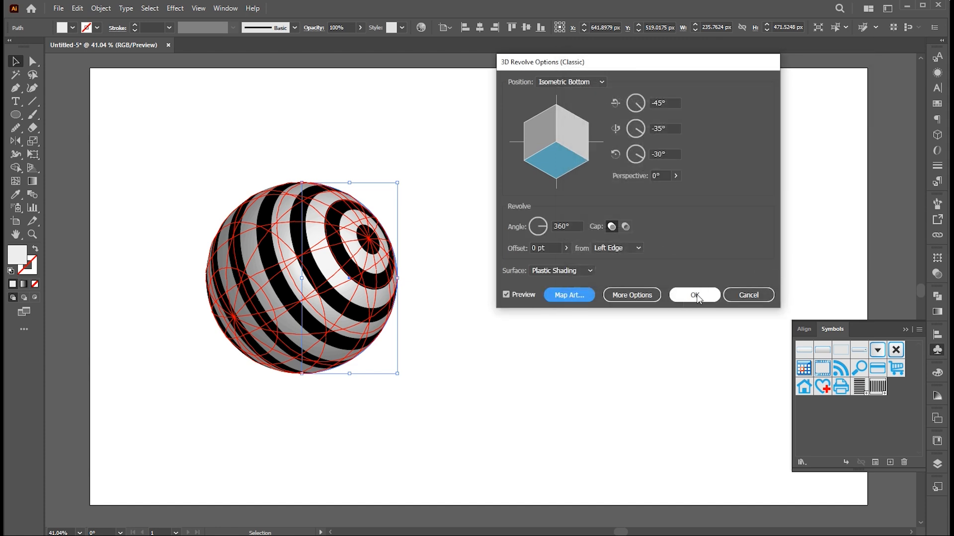
{"action": "left_click", "coordinate": [694, 295]}
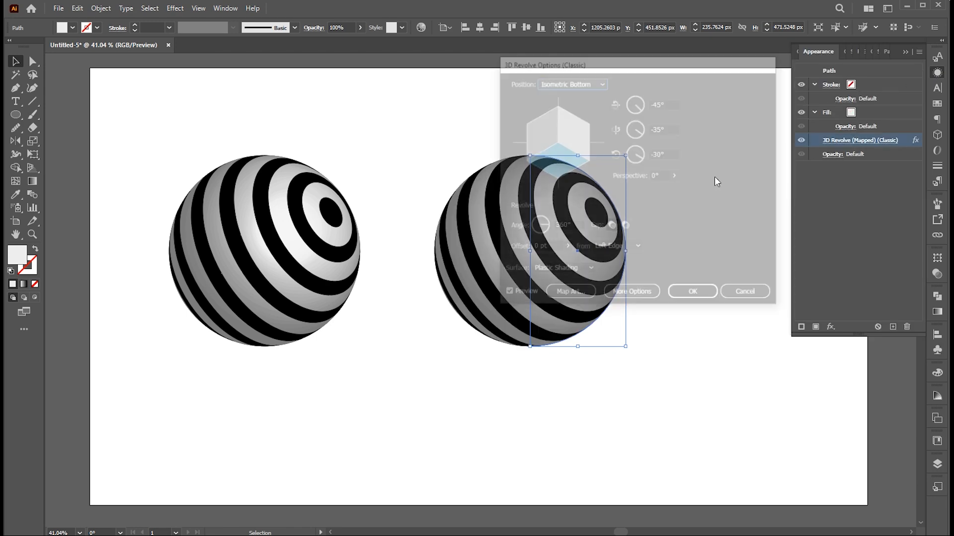
Map the vertical-stripe New Symbol 1 onto the second sphere, scaled to fit, and confirm.
{"action": "left_click", "coordinate": [570, 291]}
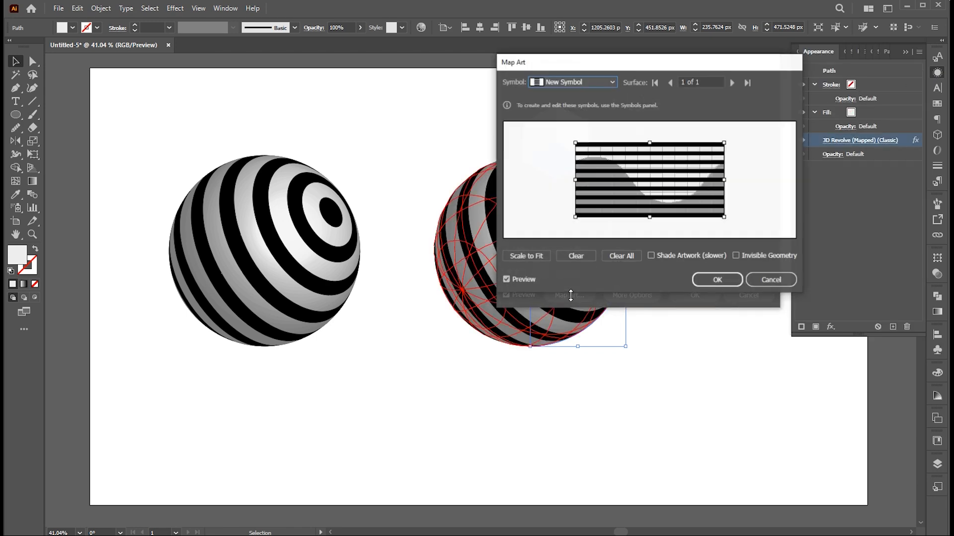
{"action": "left_click", "coordinate": [611, 81]}
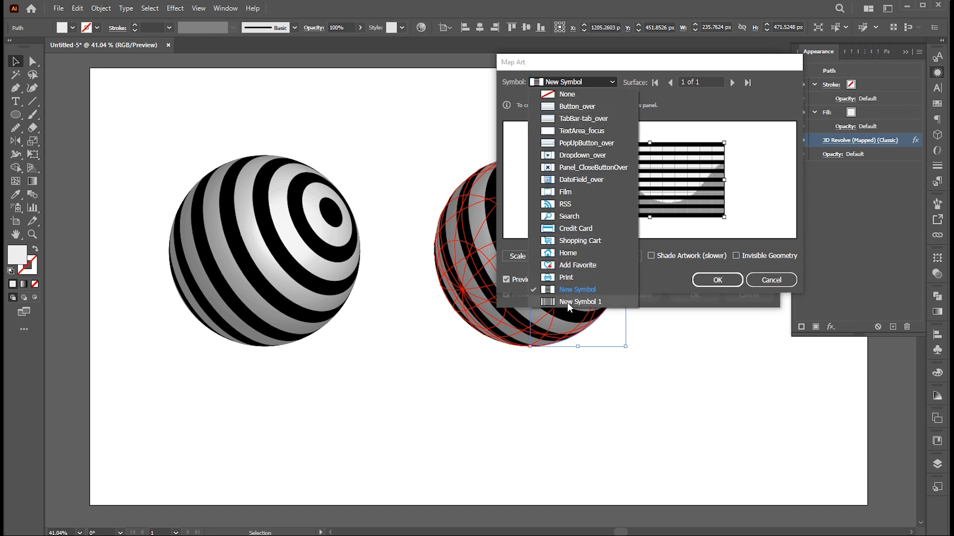
{"action": "left_click", "coordinate": [579, 302]}
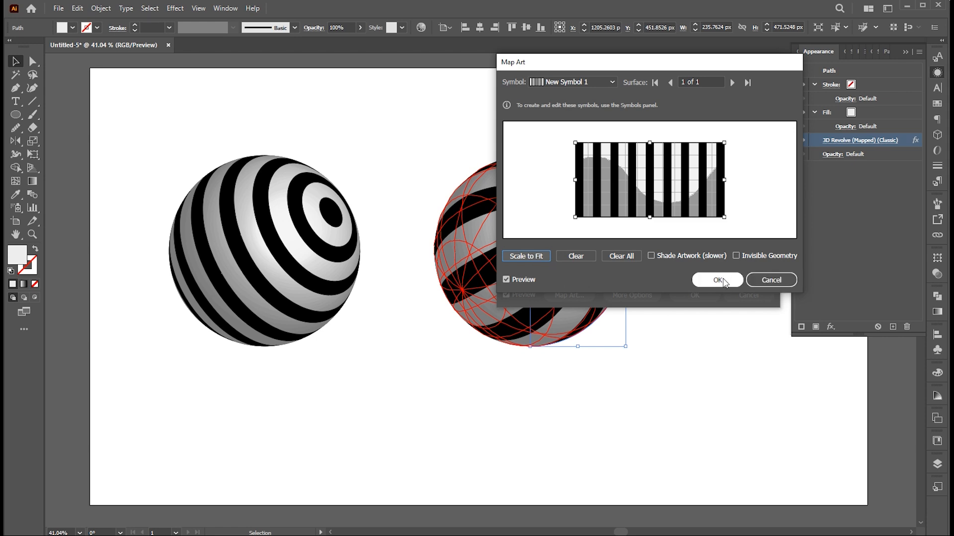
{"action": "left_click", "coordinate": [717, 280]}
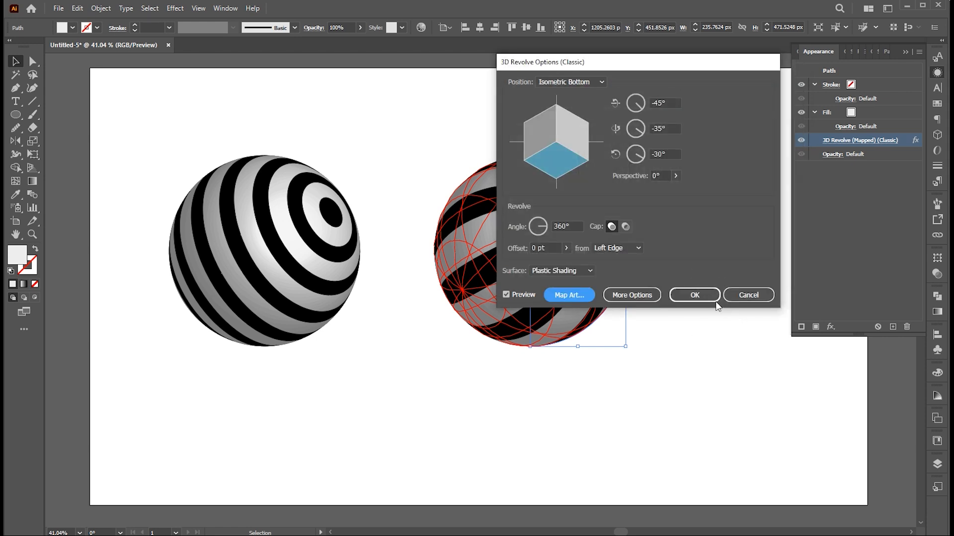
{"action": "left_click", "coordinate": [694, 295]}
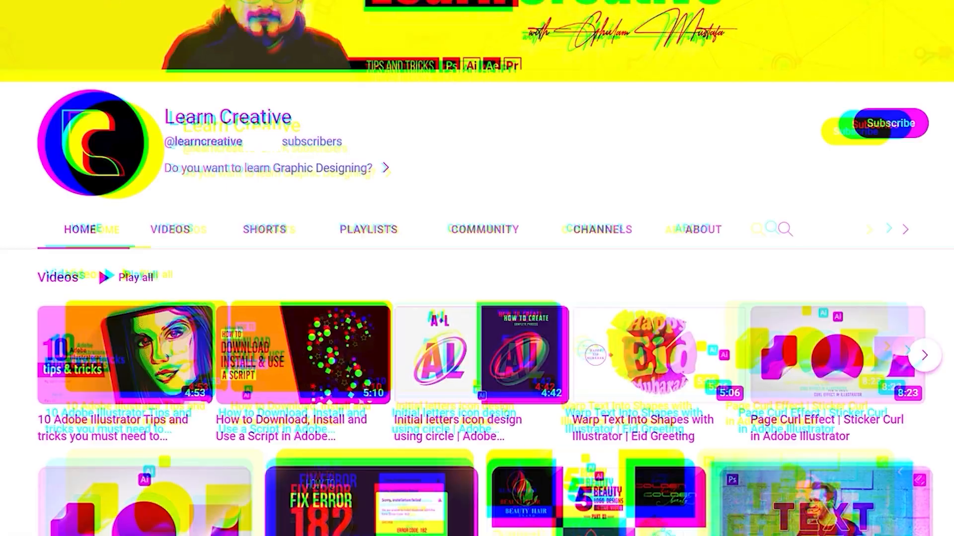
Scroll down the channel page to the grid of tutorial videos.
{"action": "scroll", "scroll_direction": "down", "scroll_amount": 3}
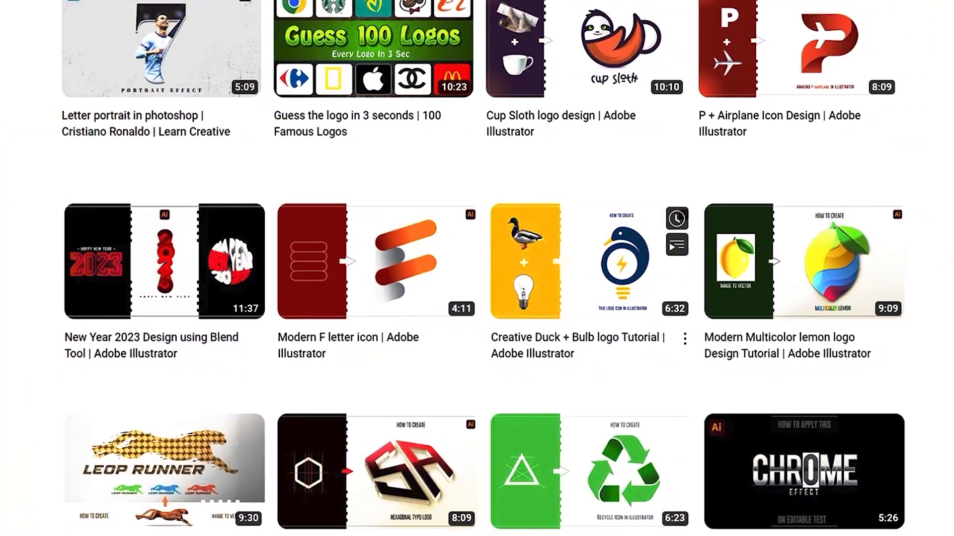